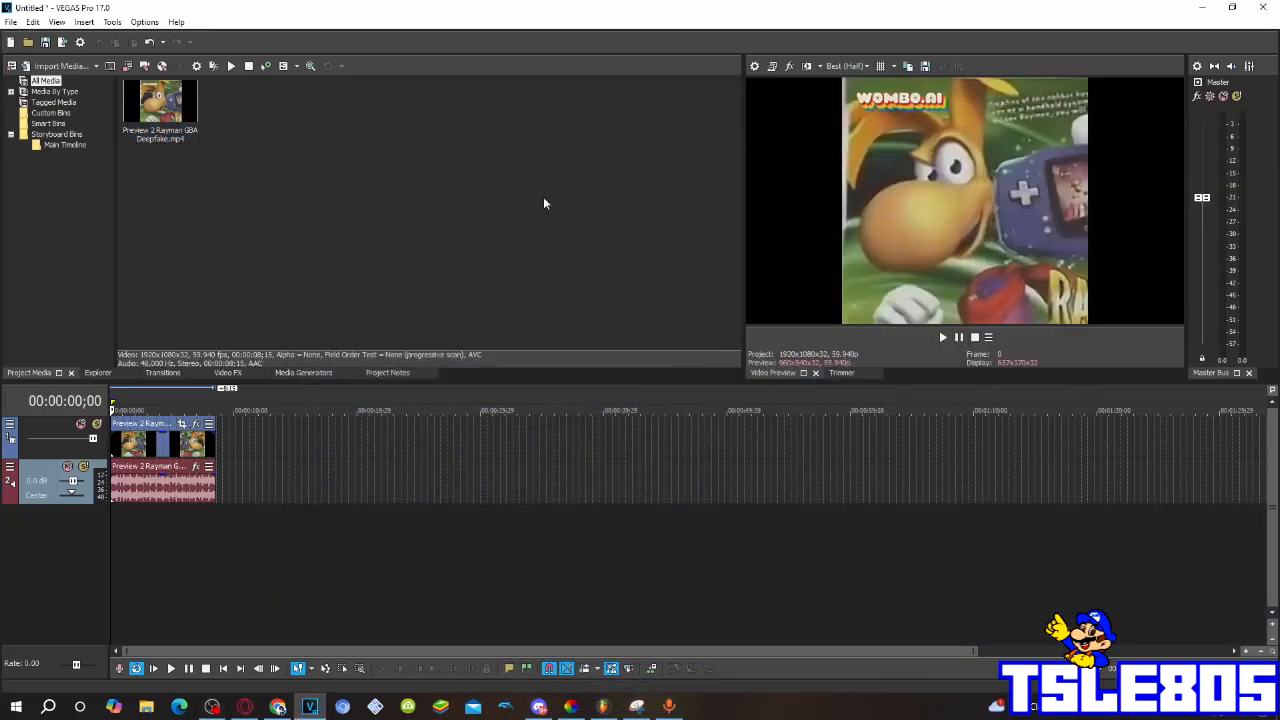
pyautogui.moveTo(347, 221)
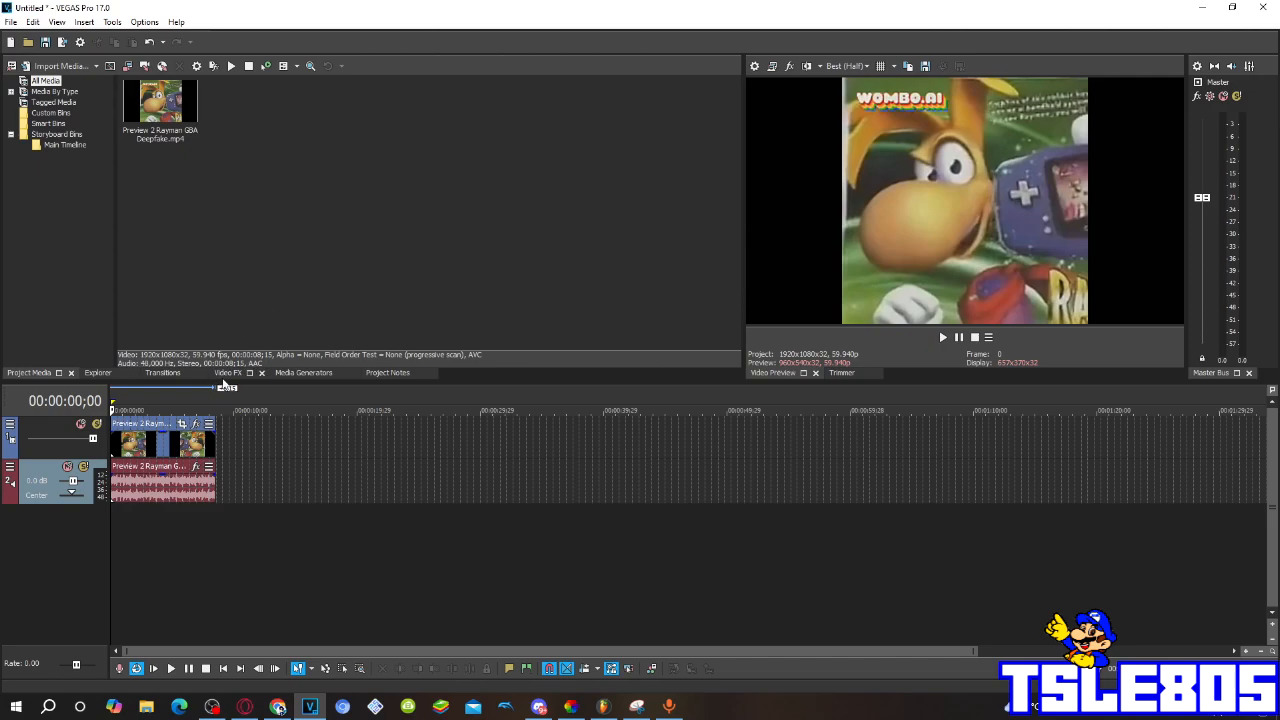
# Apply the Gradient Map preset 'center effects 5' to the Rayman clip for a deep blue tint
pyautogui.click(228, 372)
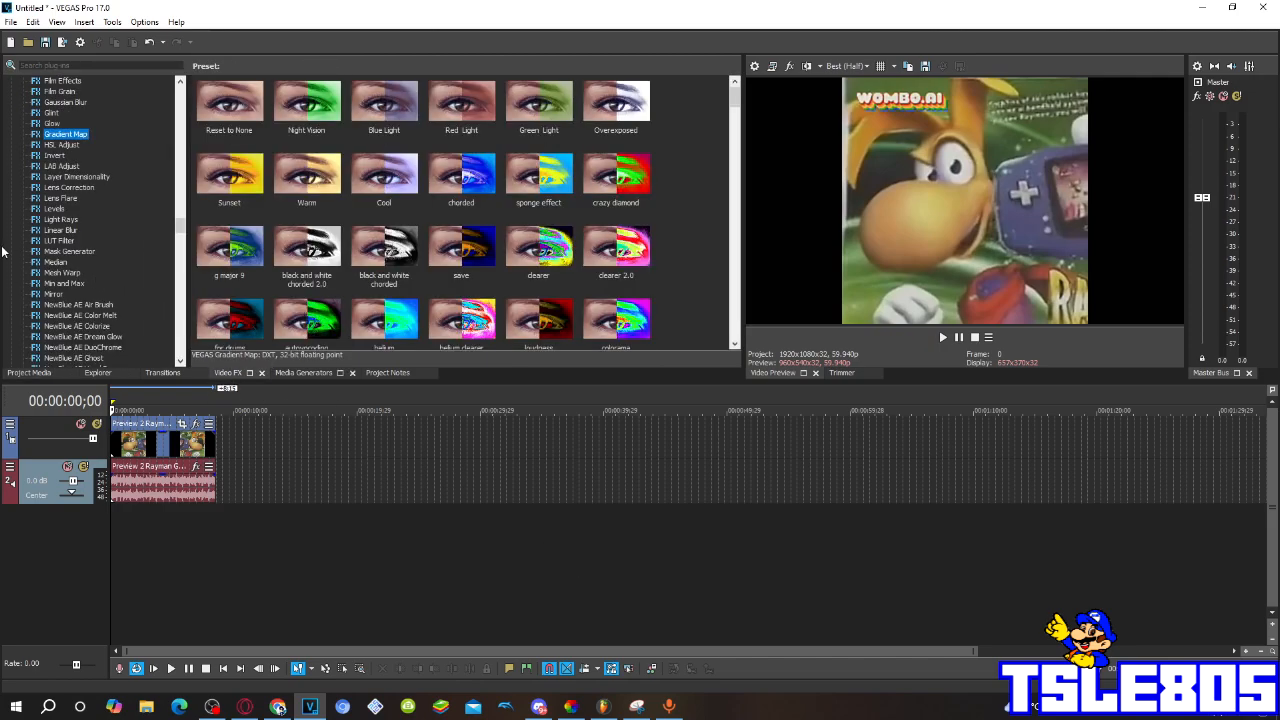
pyautogui.scroll(-3)
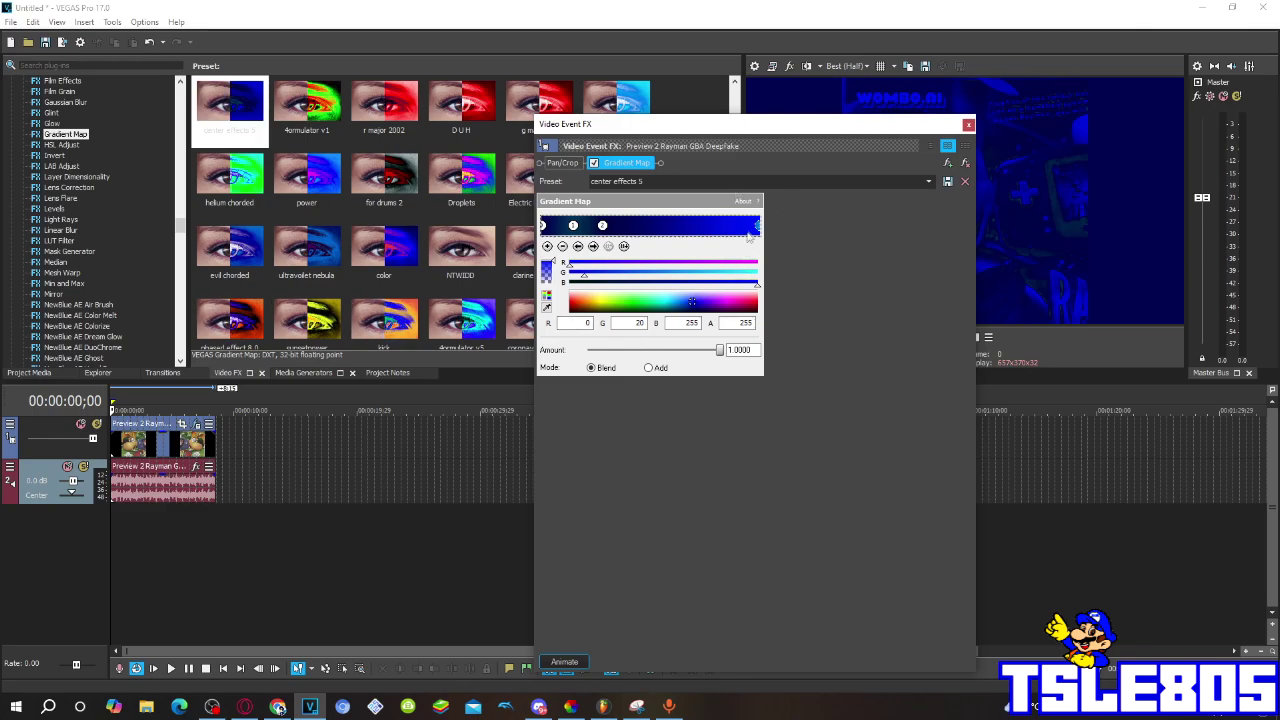
pyautogui.moveTo(969, 128)
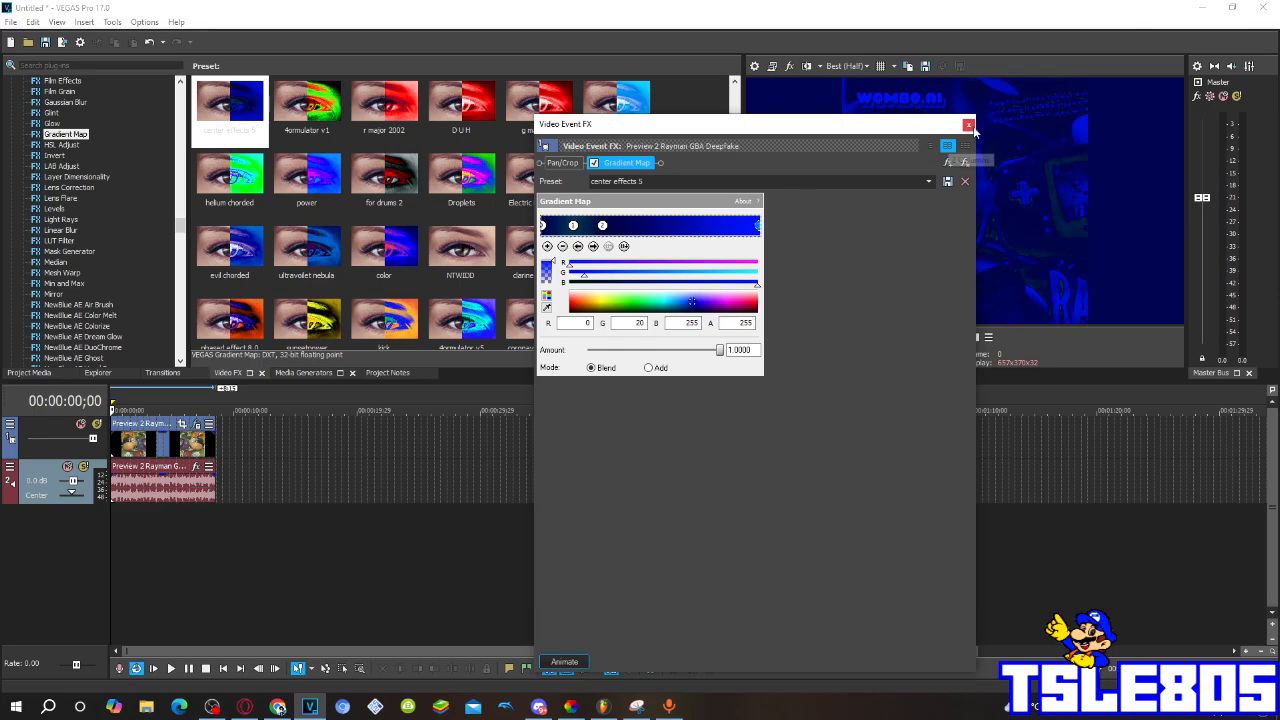
pyautogui.click(968, 124)
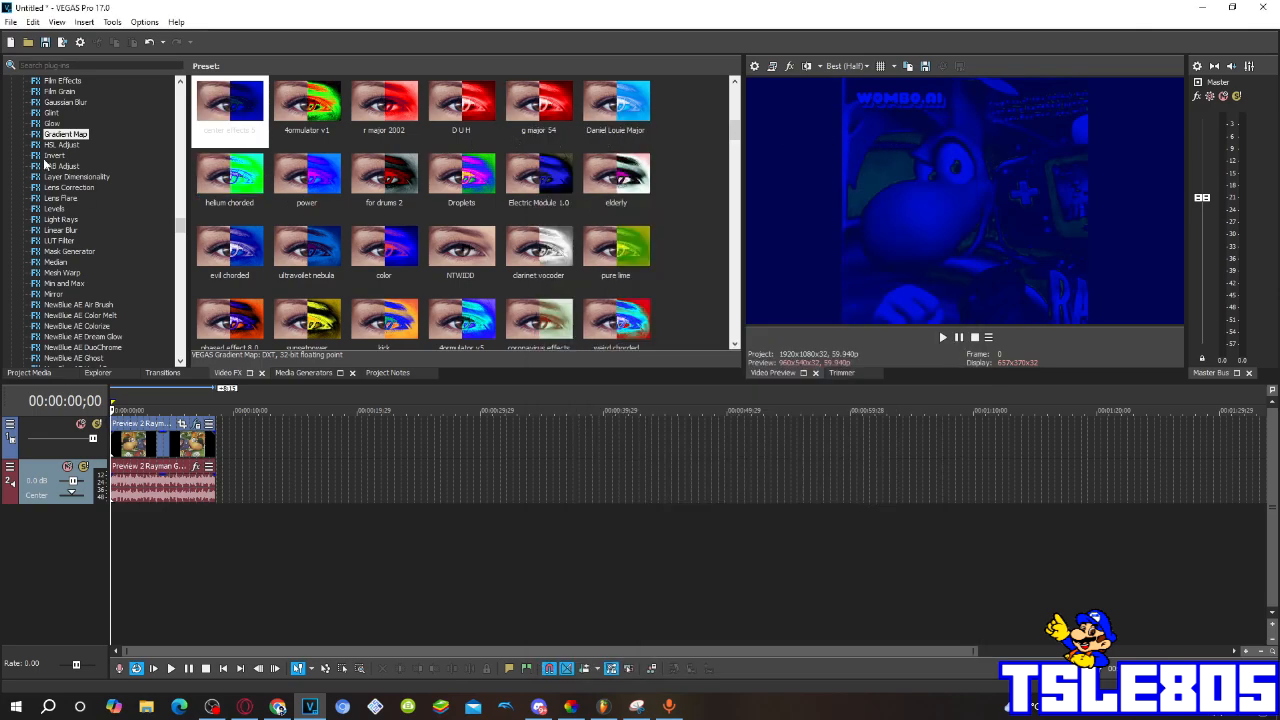
# Stack the Default Invert preset on the Rayman clip, turning the preview pale yellow
pyautogui.click(55, 155)
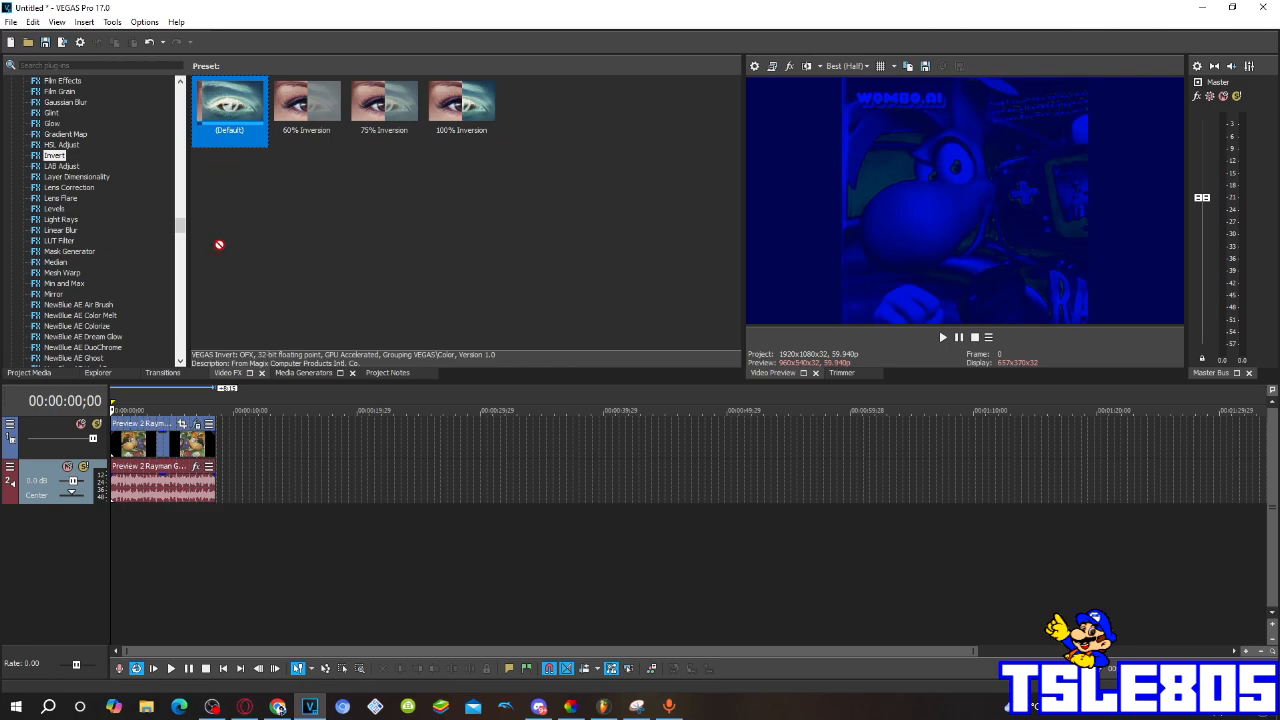
pyautogui.doubleClick(229, 100)
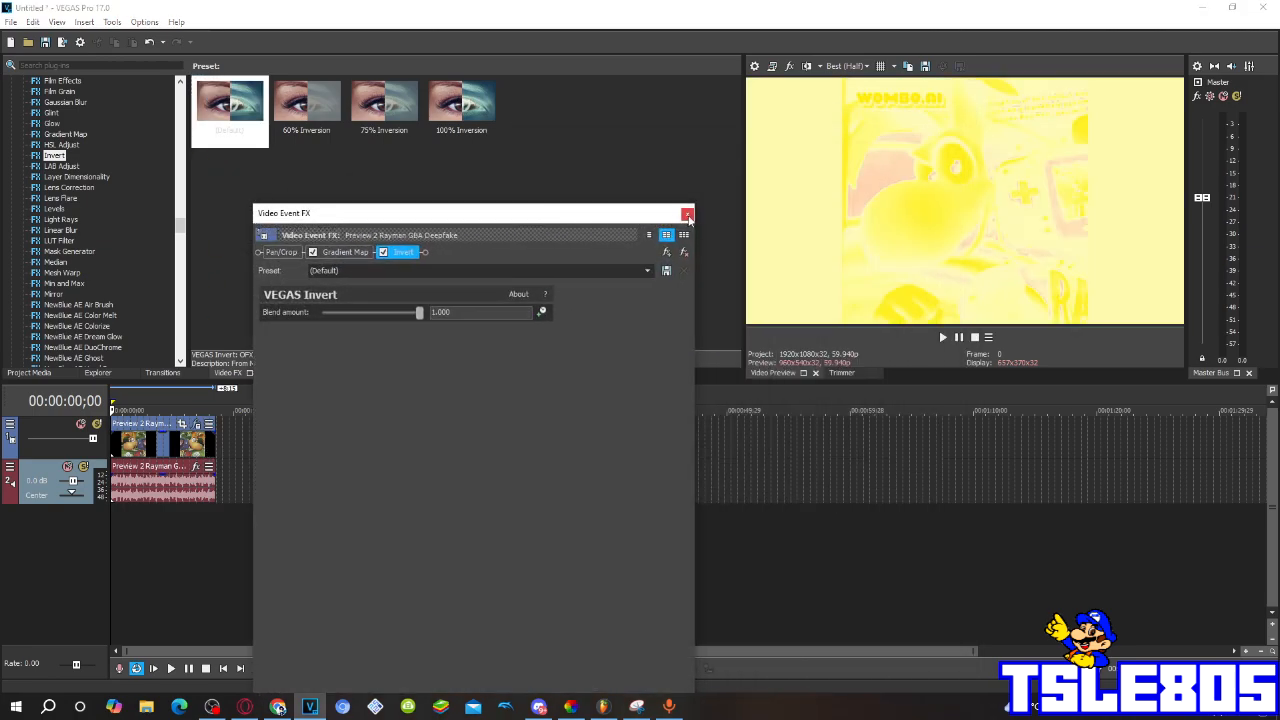
pyautogui.click(688, 213)
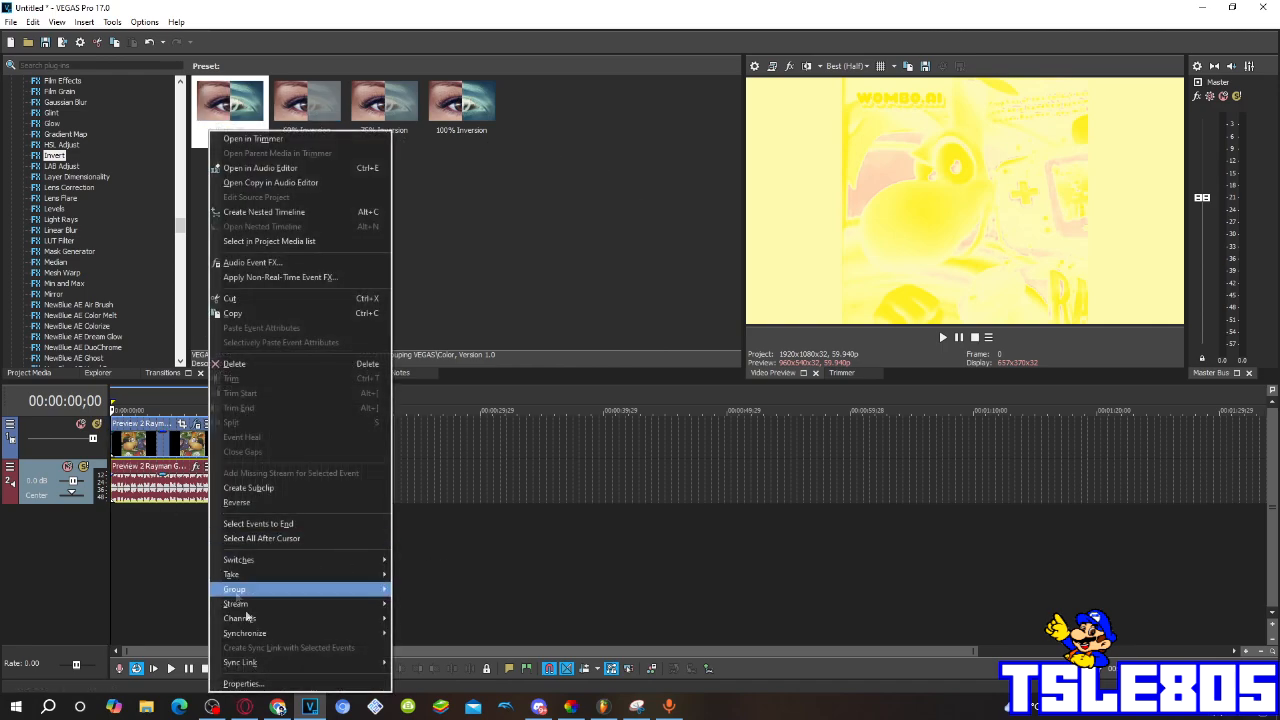
# In the audio event's Properties, choose the élastique method with Pro stretch attributes and confirm
pyautogui.click(243, 683)
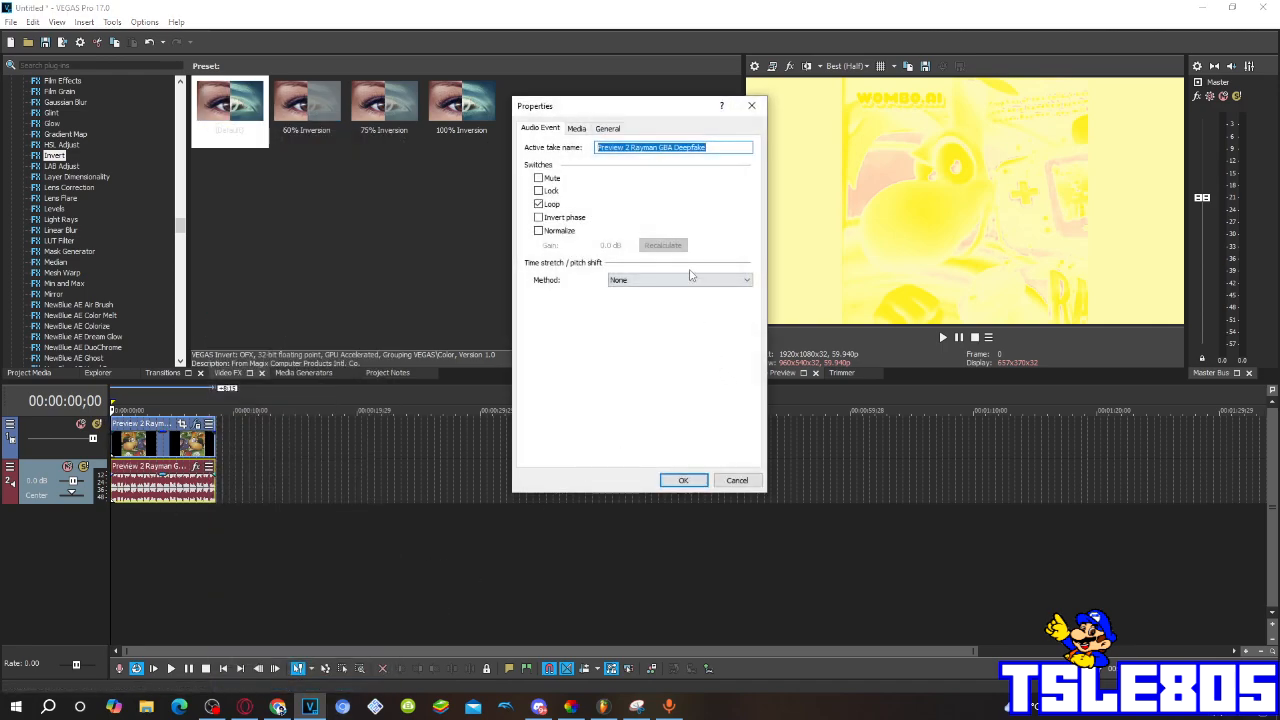
pyautogui.click(679, 279)
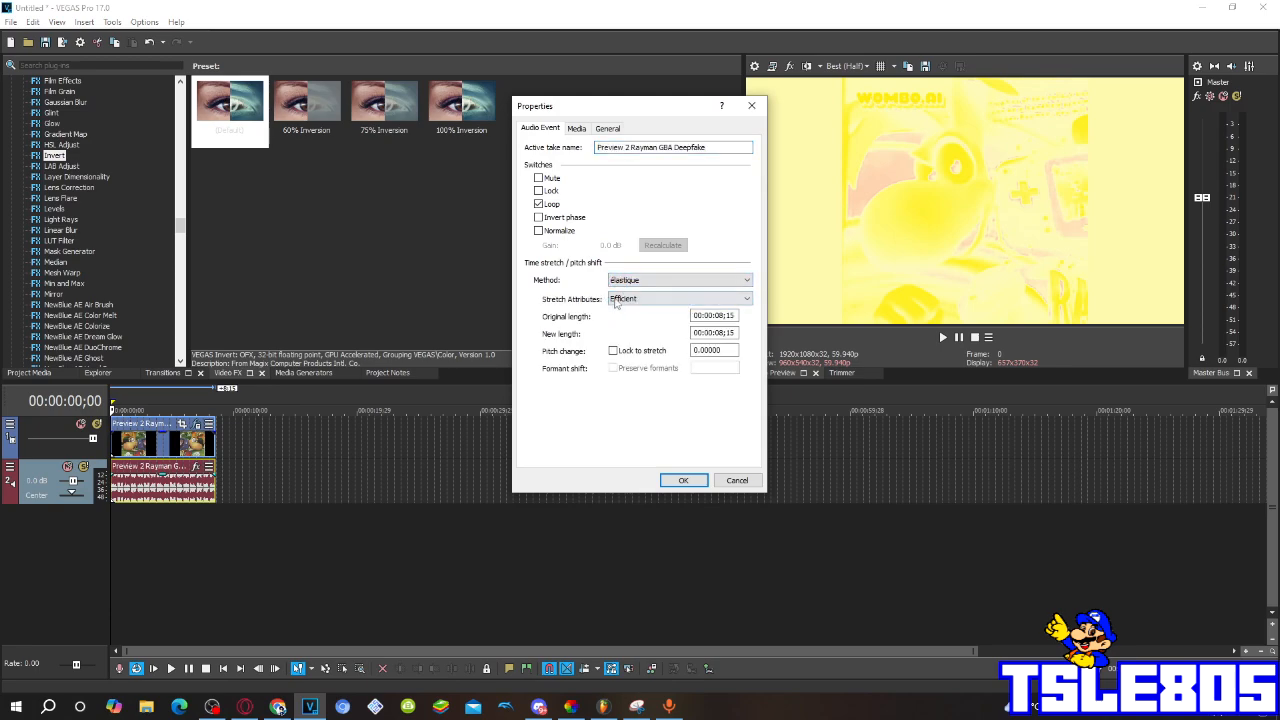
pyautogui.click(745, 298)
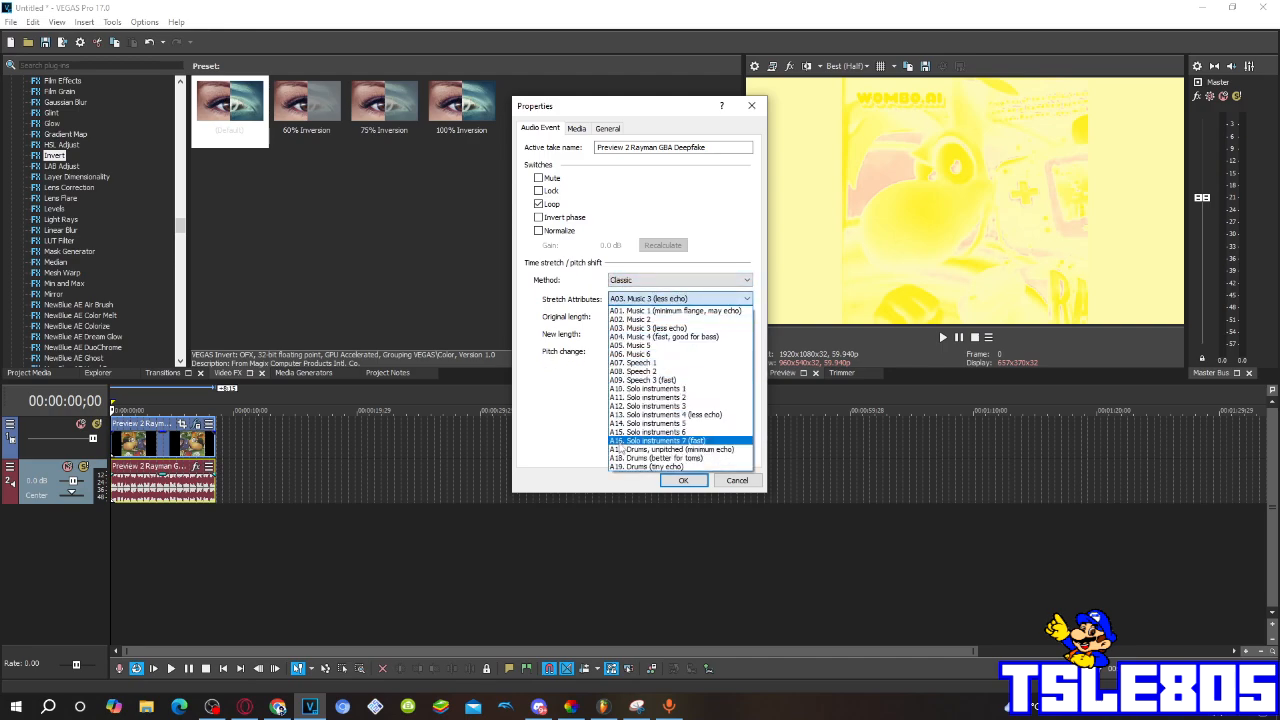
pyautogui.click(678, 449)
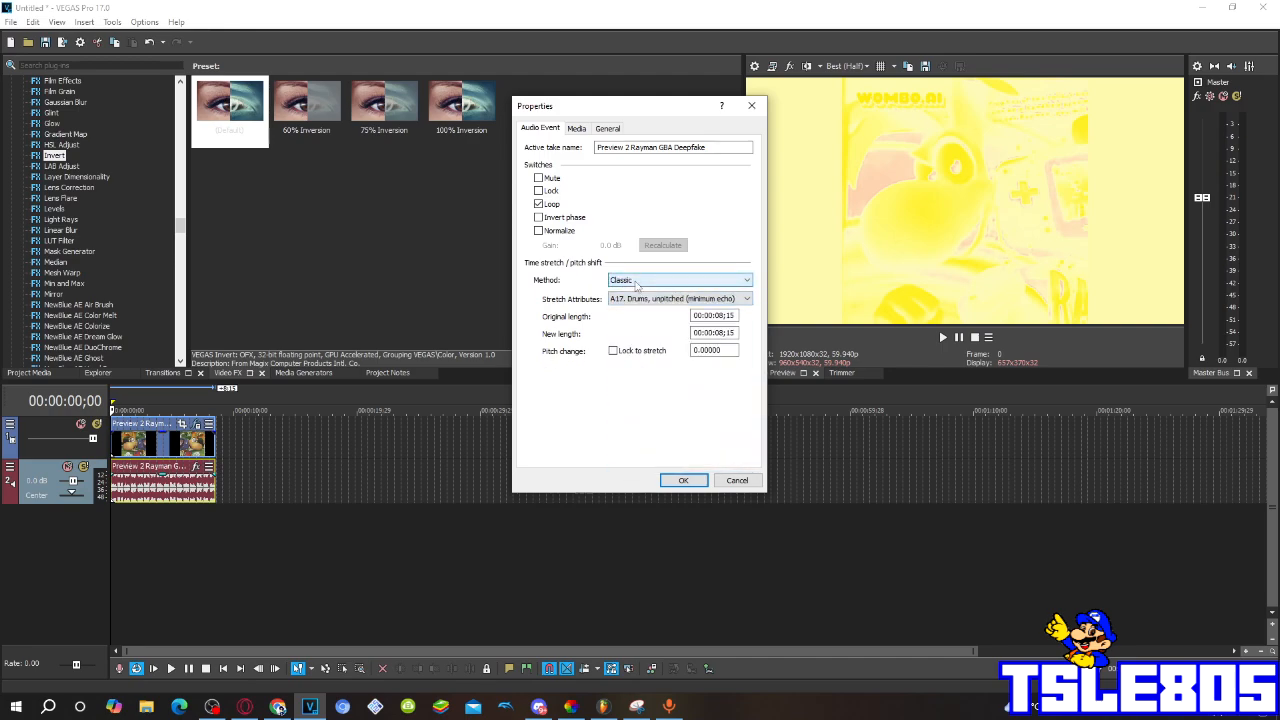
pyautogui.click(745, 280)
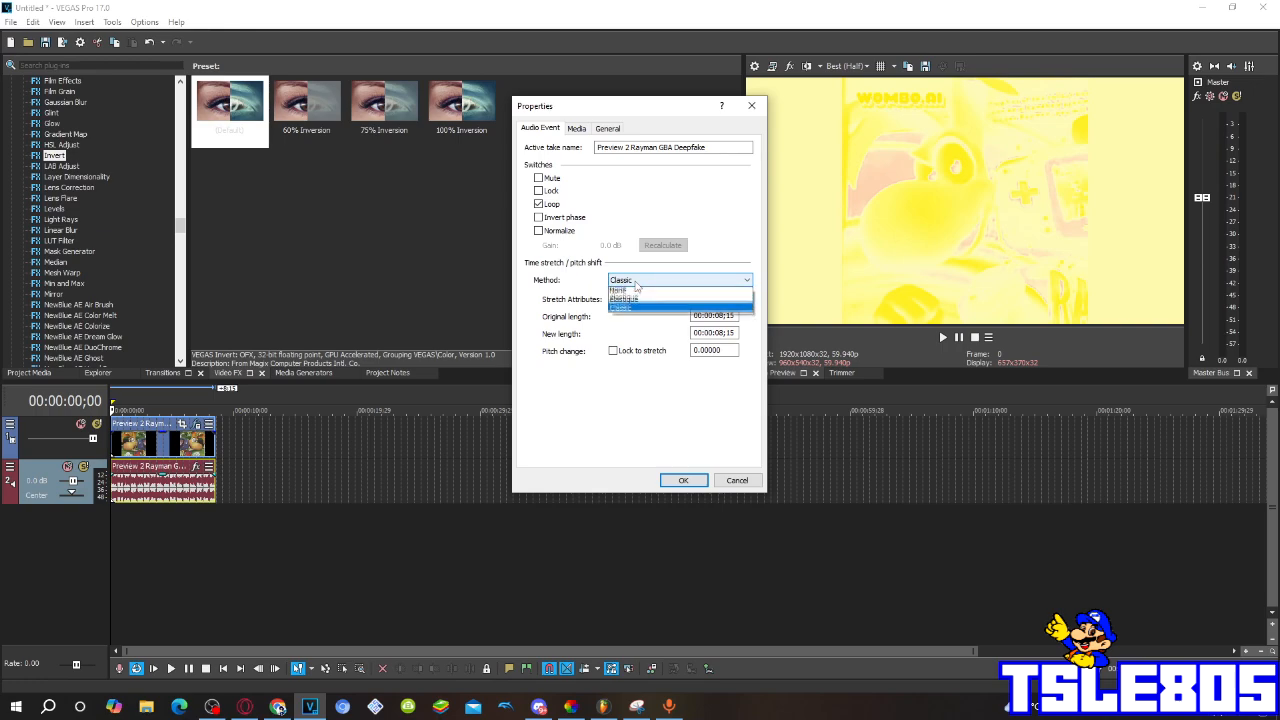
pyautogui.click(623, 298)
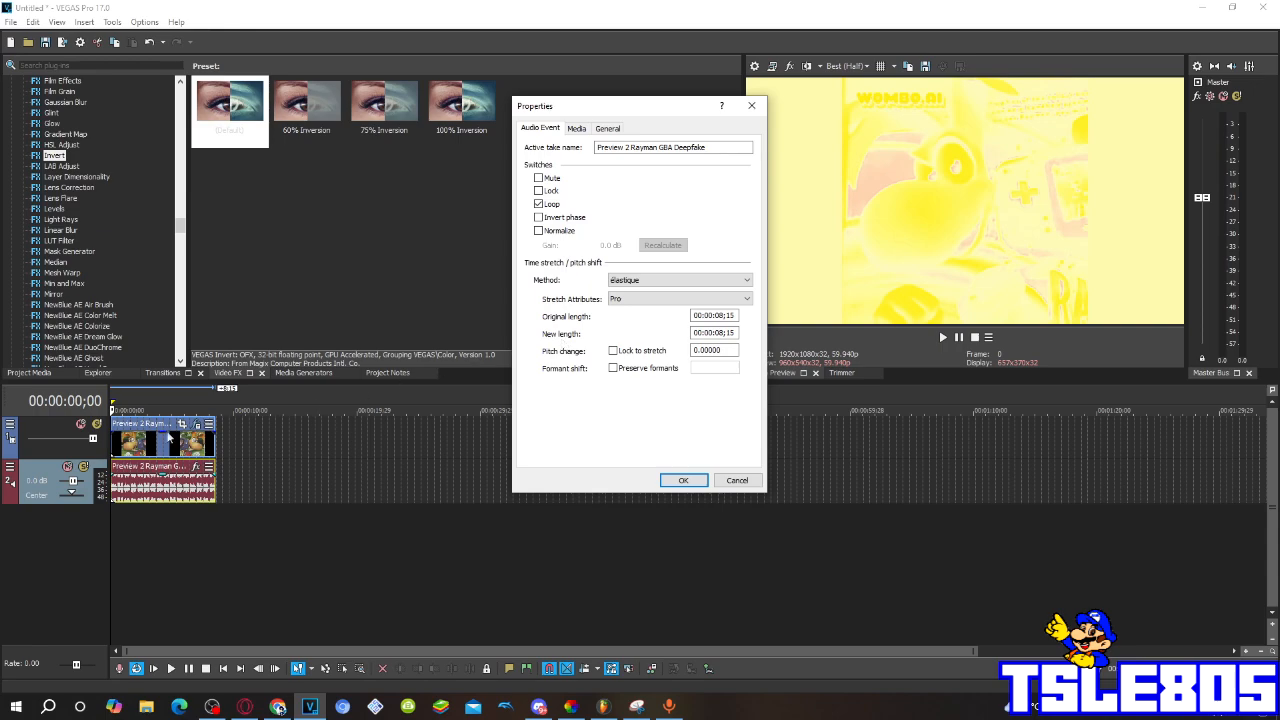
pyautogui.click(683, 480)
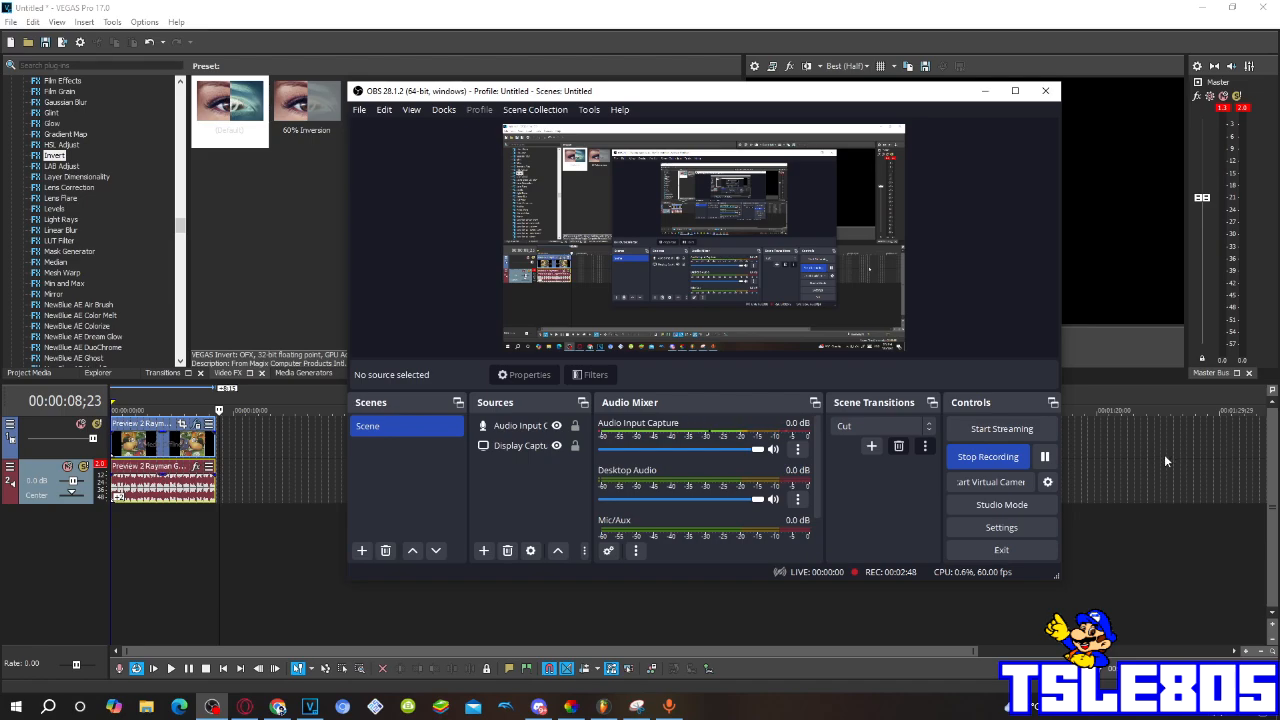
pyautogui.moveTo(1120, 470)
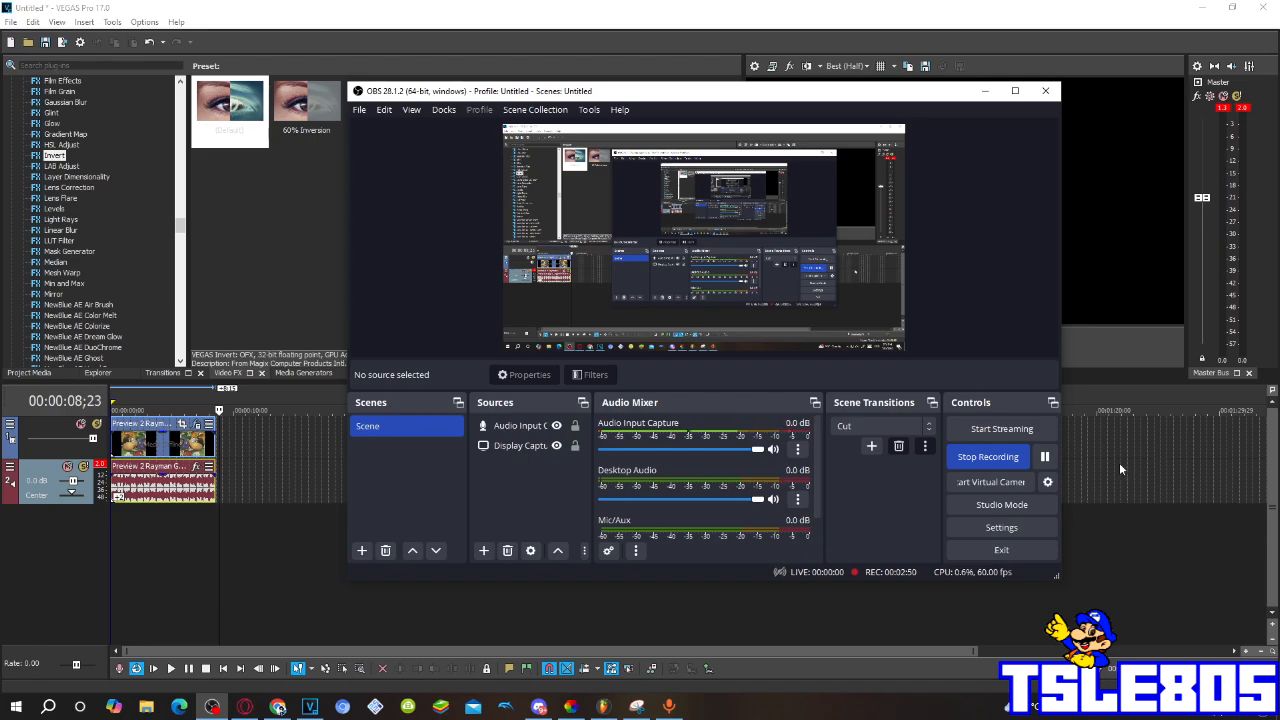